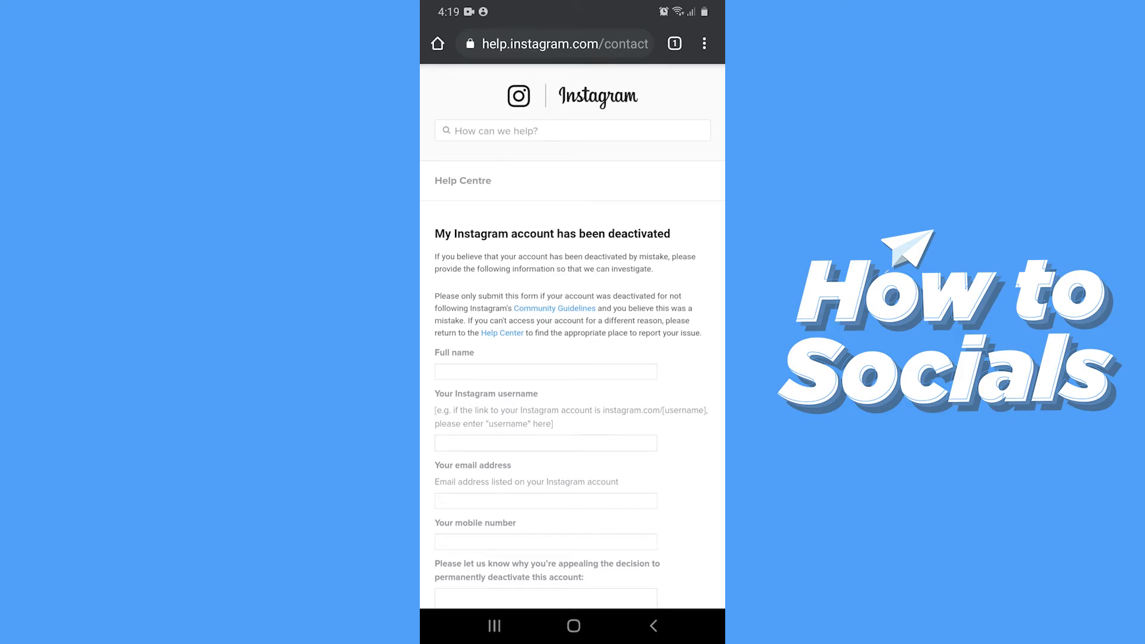
Scroll to the appeal form and type the full name ('ir') into Full name
scroll("down", 3)
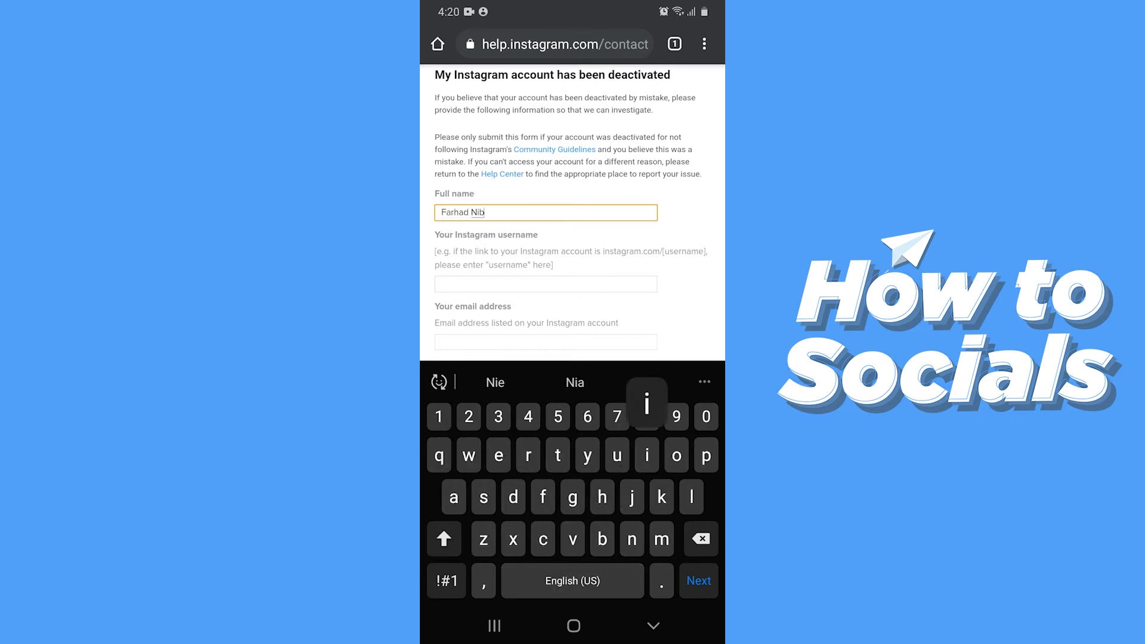
type("ir")
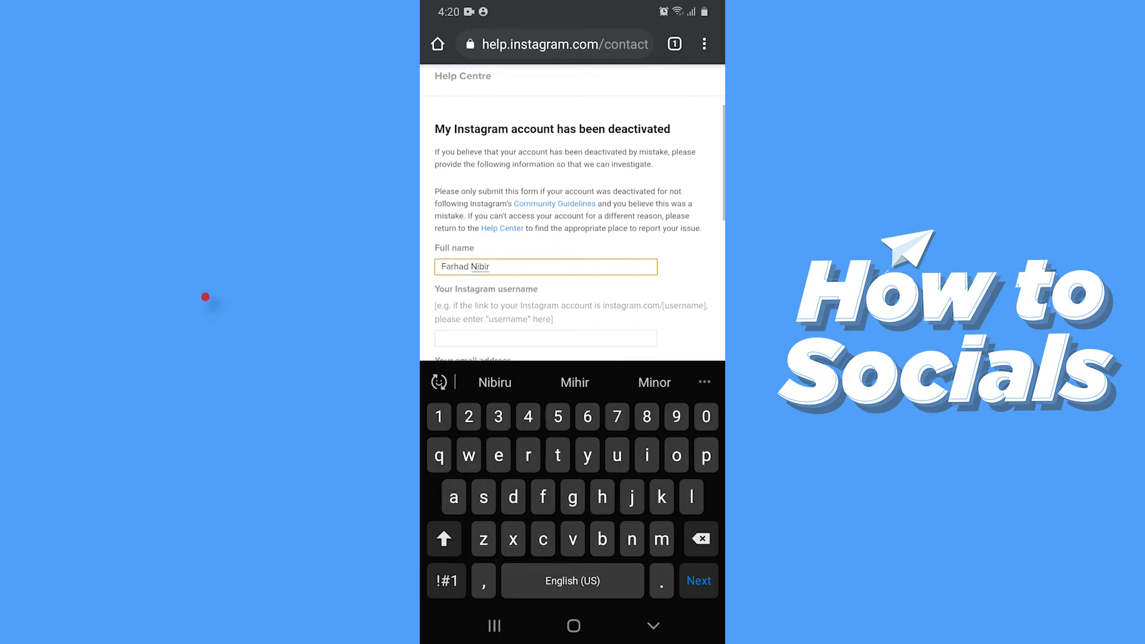
Enter the username 'farh' in the 'Your Instagram username' field
left_click(544, 299)
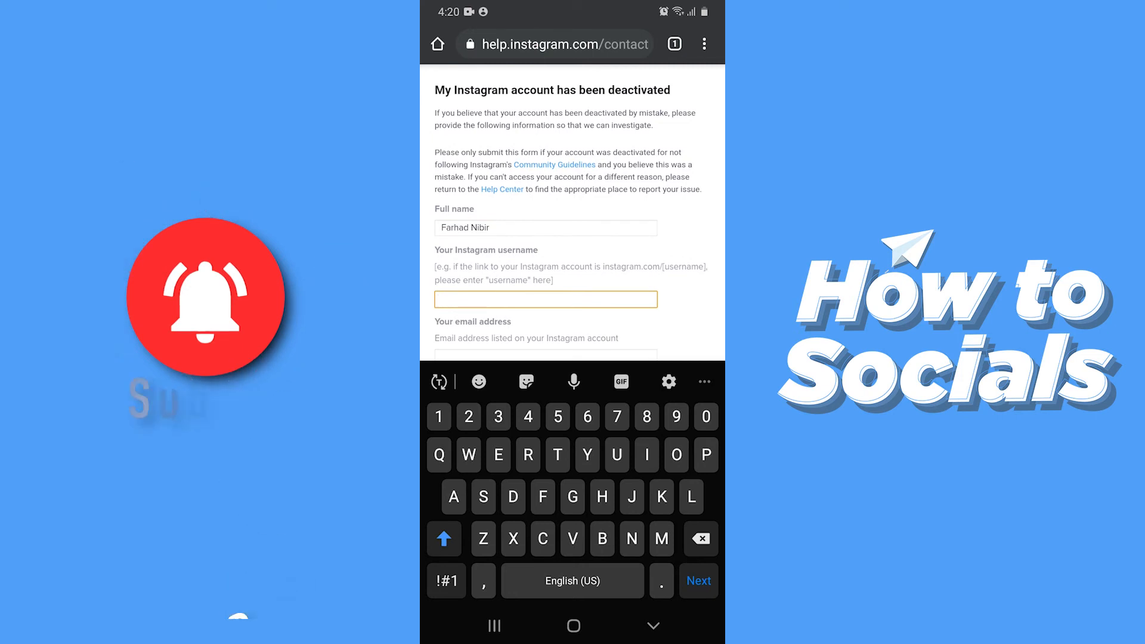
type("farh")
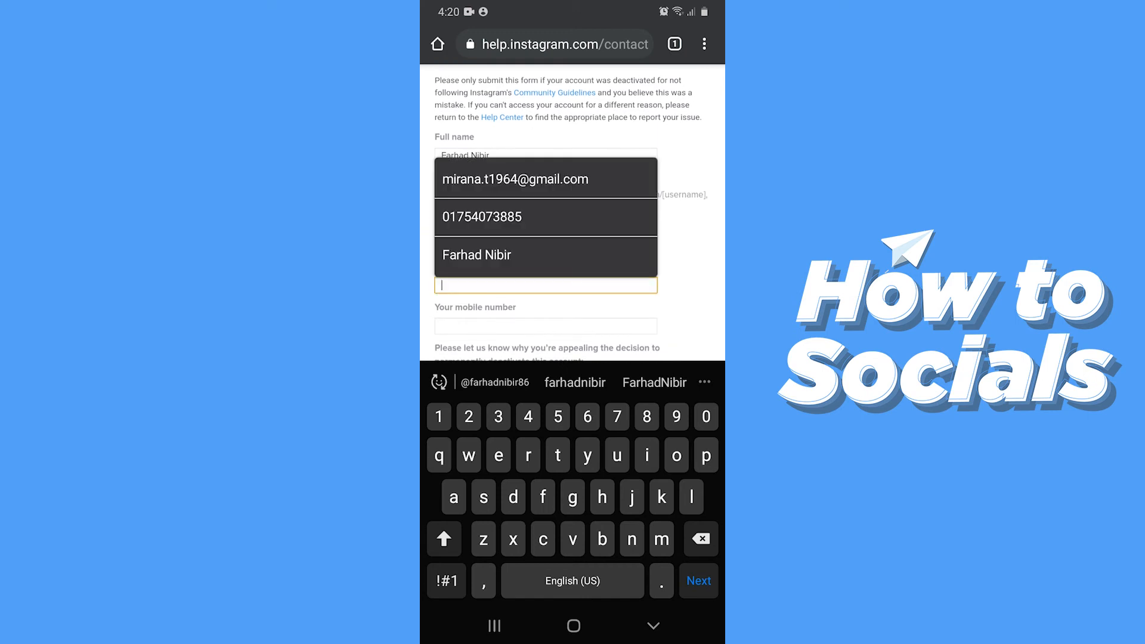
left_click(445, 539)
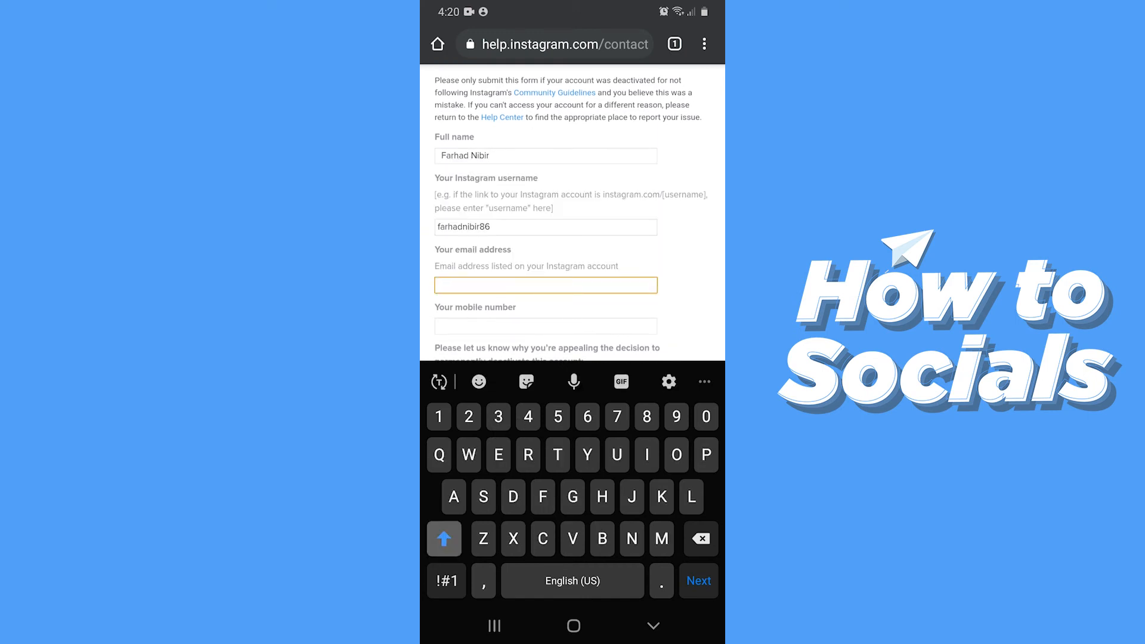
Enter the email 'farhan' and scroll past the empty mobile number field to the appeal reason box
type("farhan")
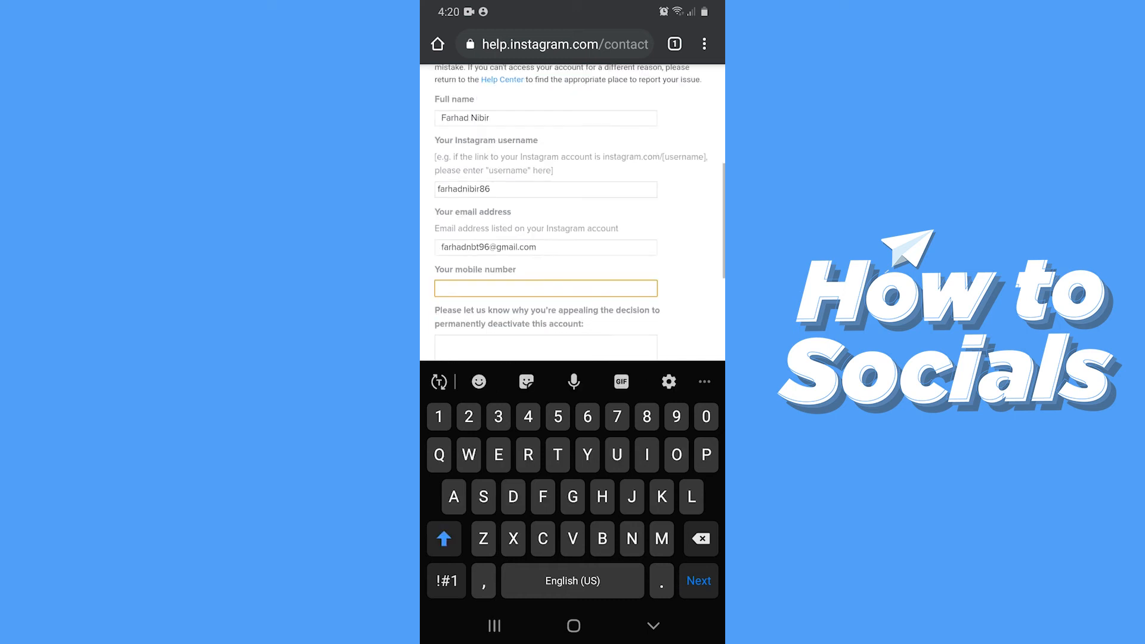
scroll("down", 3)
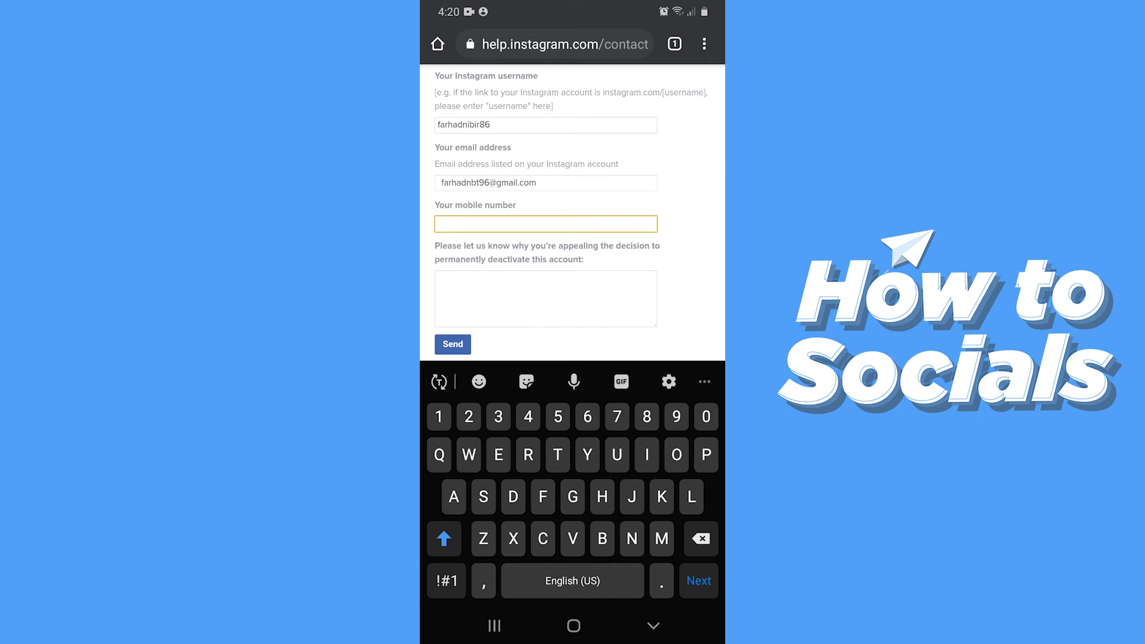
scroll("down", 3)
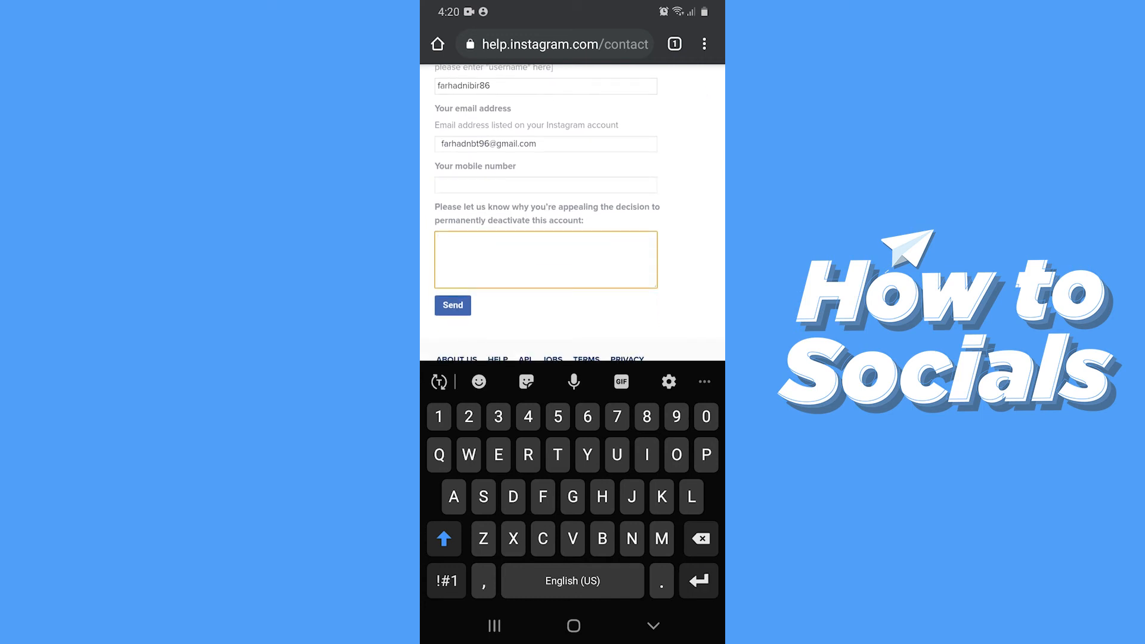
left_click(545, 259)
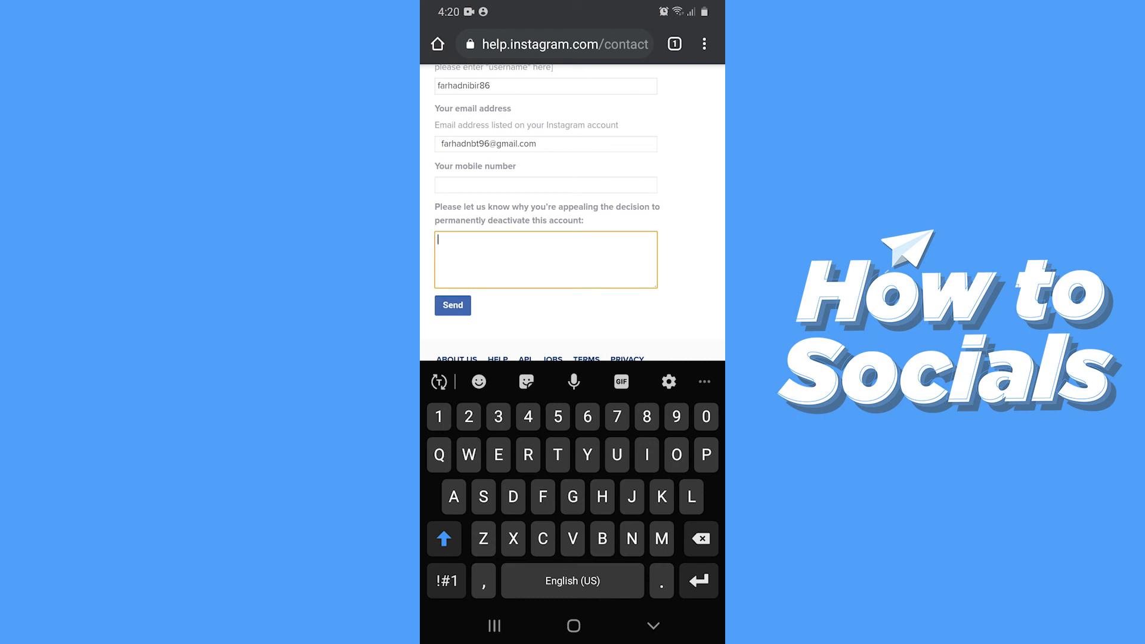